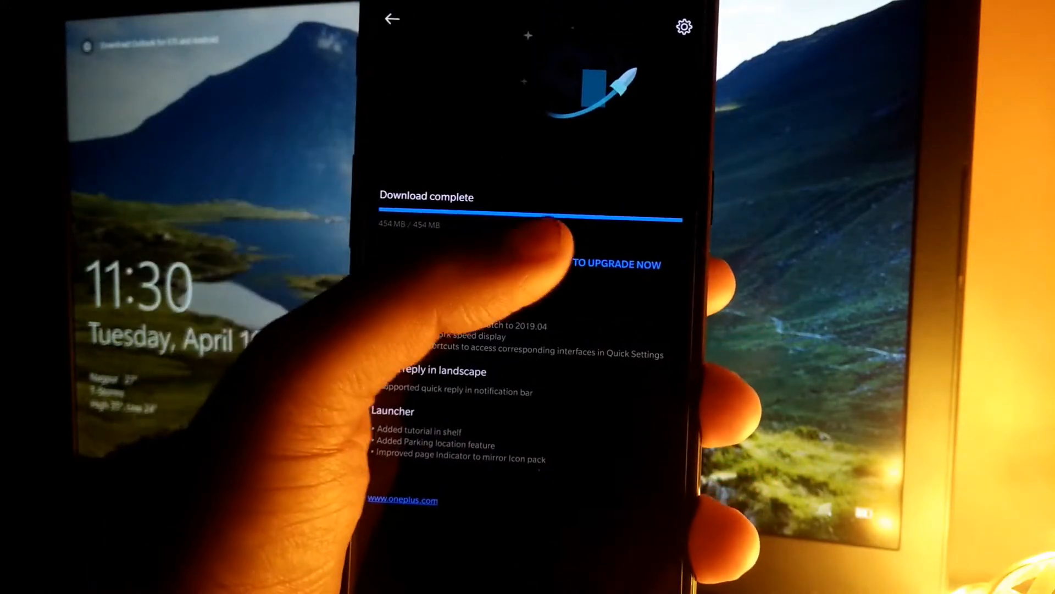
# - Tap upgrade now to reboot and install the downloaded 454 MB update
pyautogui.click(614, 263)
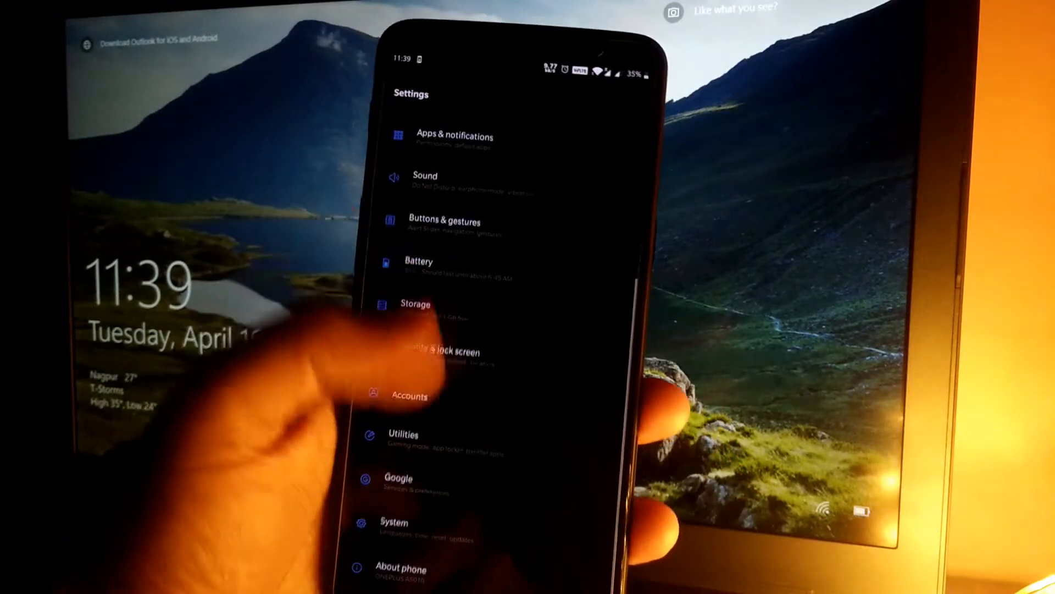
# - In About phone, check Android version shows Open Beta 28 with the 1 April 2019 patch
pyautogui.click(401, 567)
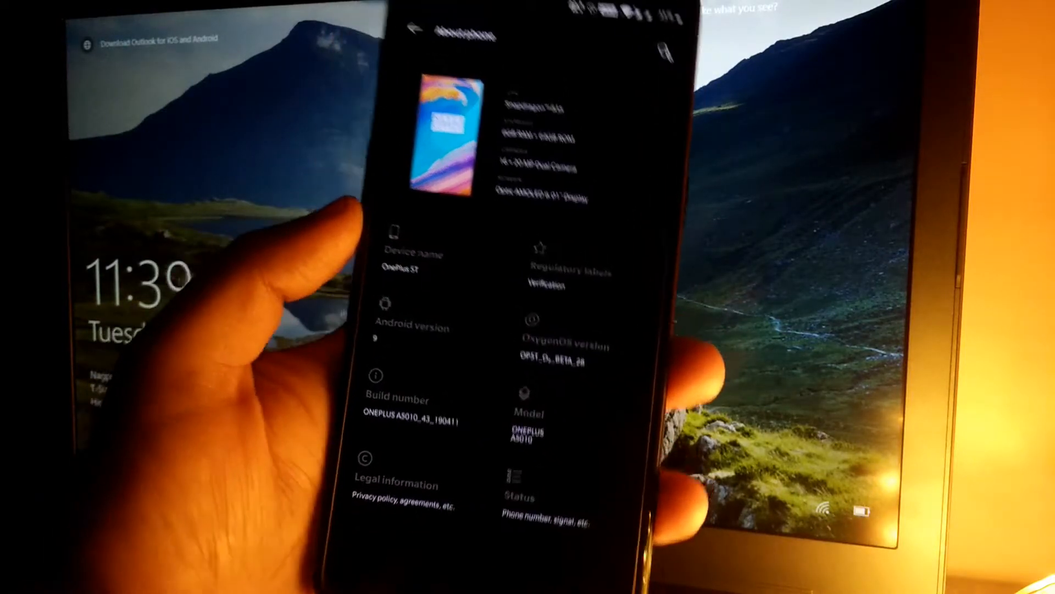
pyautogui.click(413, 328)
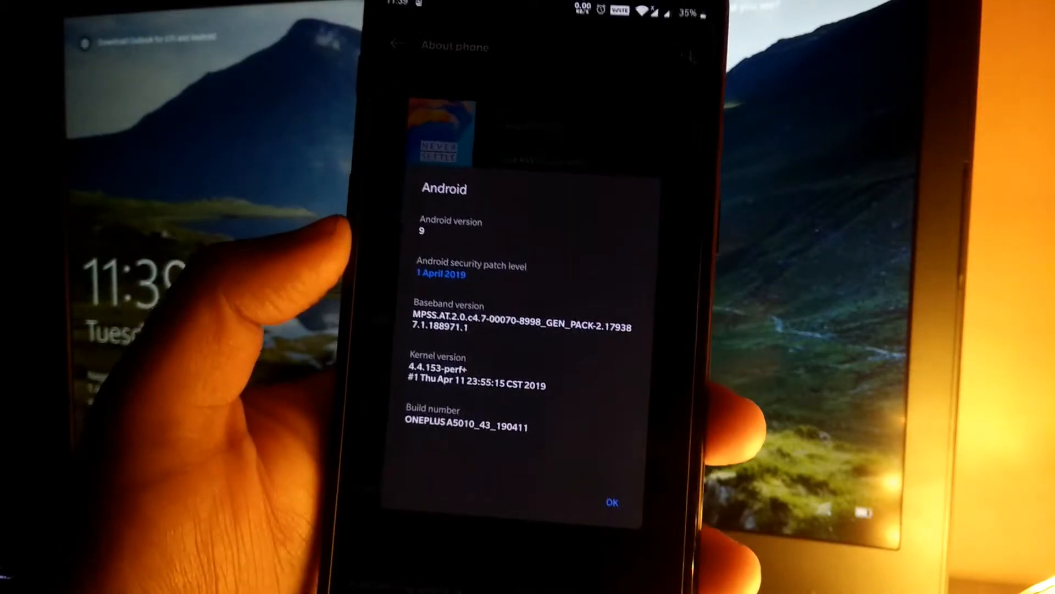
pyautogui.click(611, 502)
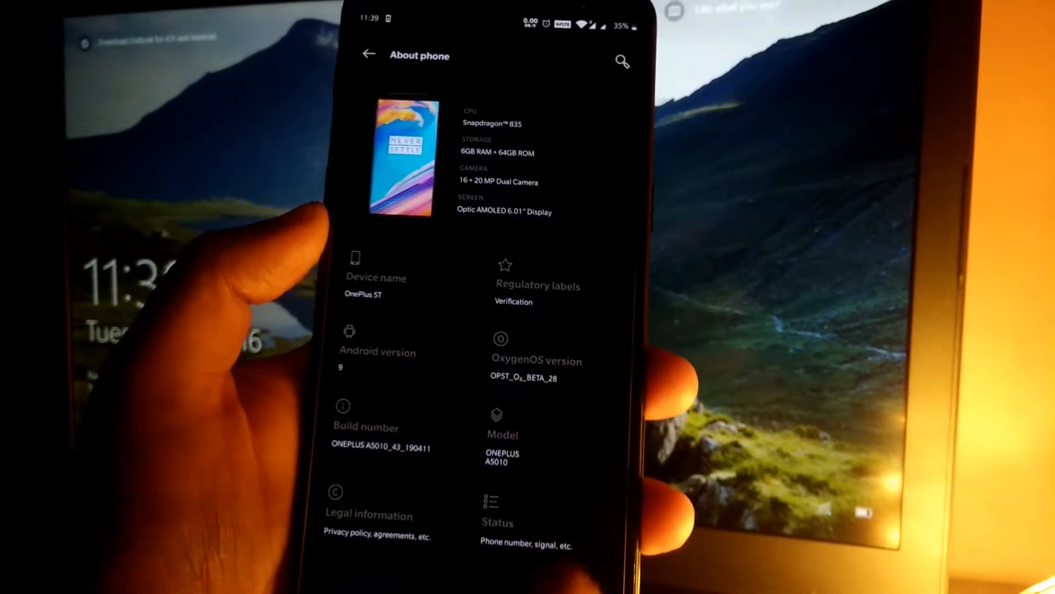
pyautogui.click(368, 55)
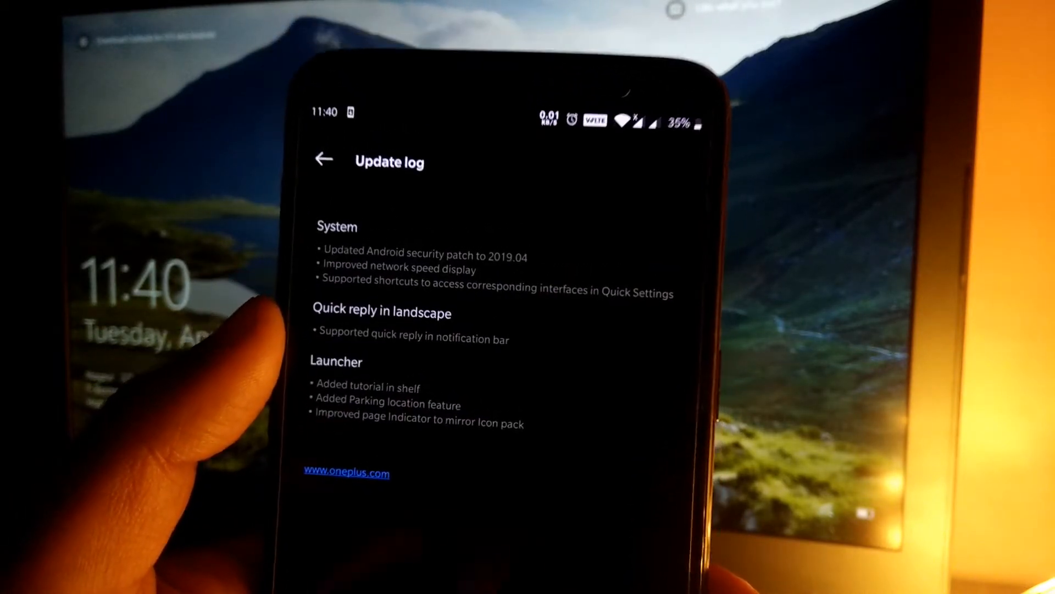
# - Scroll the Beta 28 update log to the System, Quick reply and Launcher changes
pyautogui.scroll(-3)
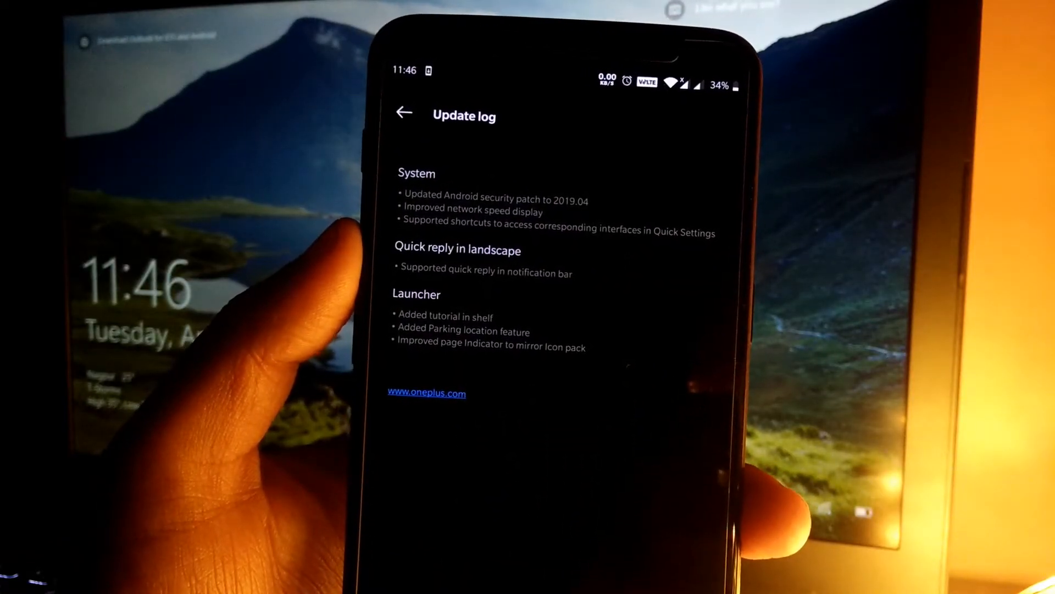
# - Exit the Beta 28 update log to the home screen
pyautogui.click(405, 112)
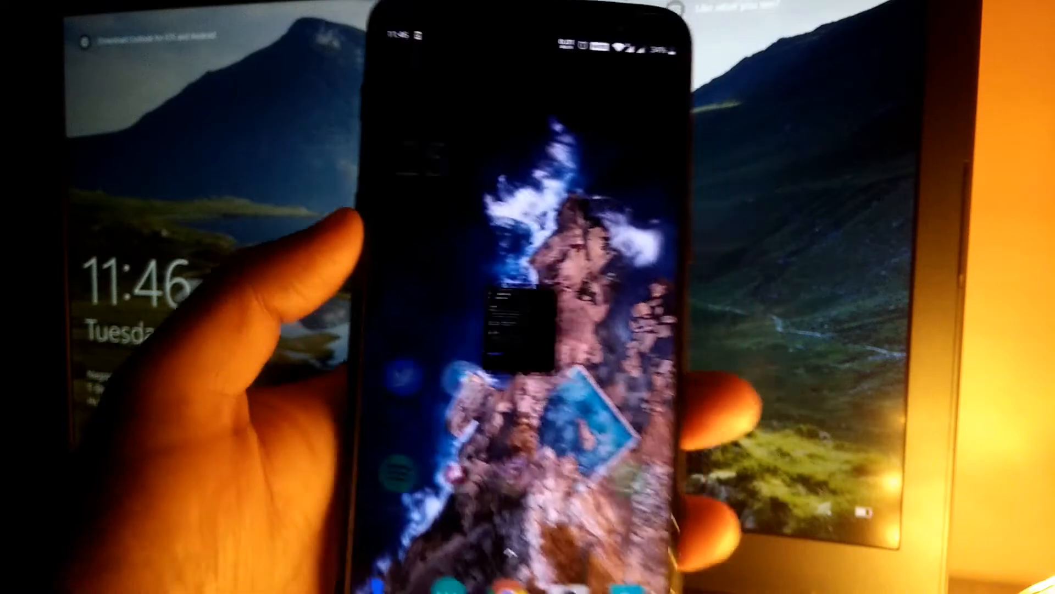